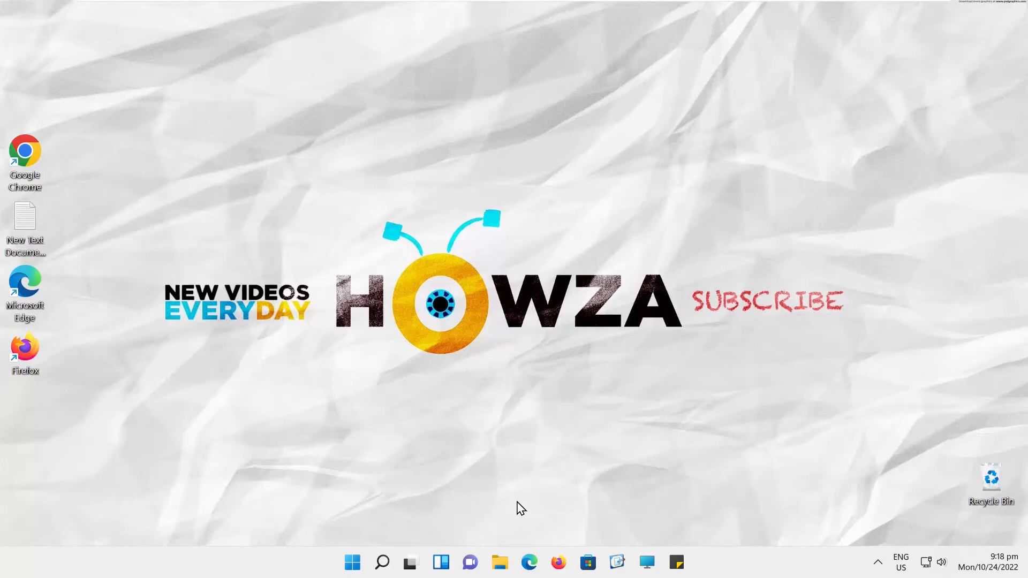
Launch Settings from Start and go to the Bluetooth & devices page
click(353, 562)
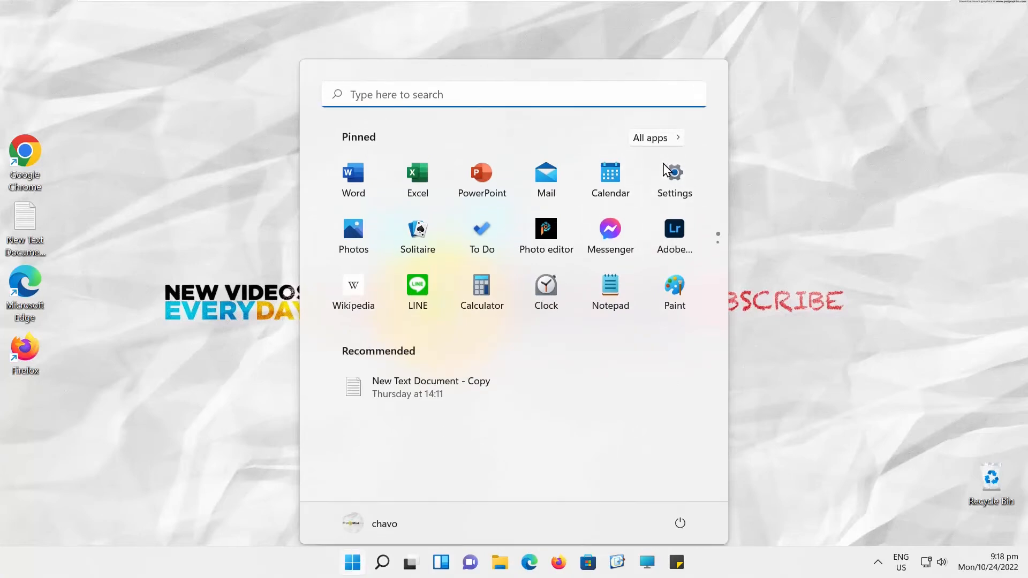
click(674, 177)
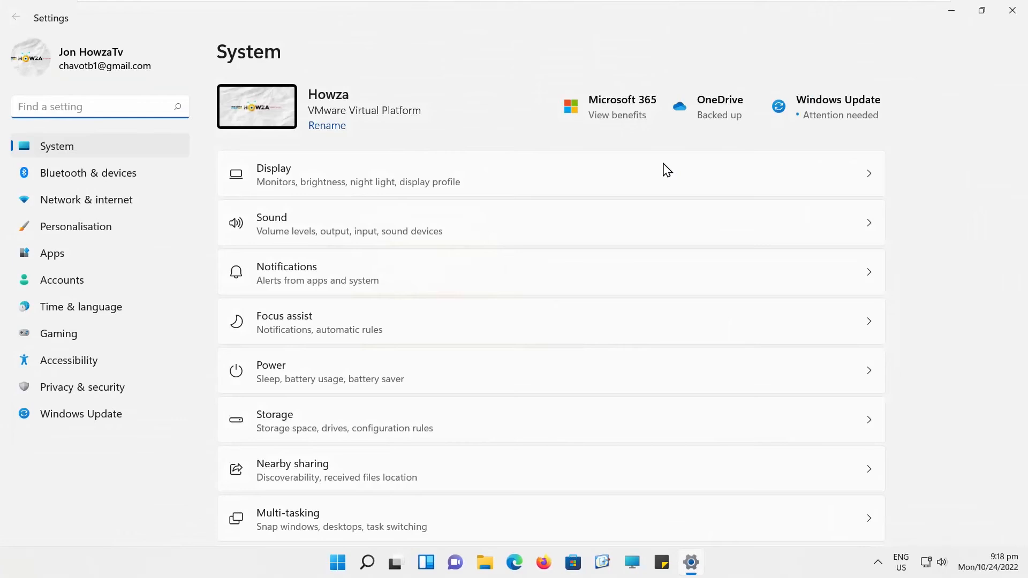
click(89, 173)
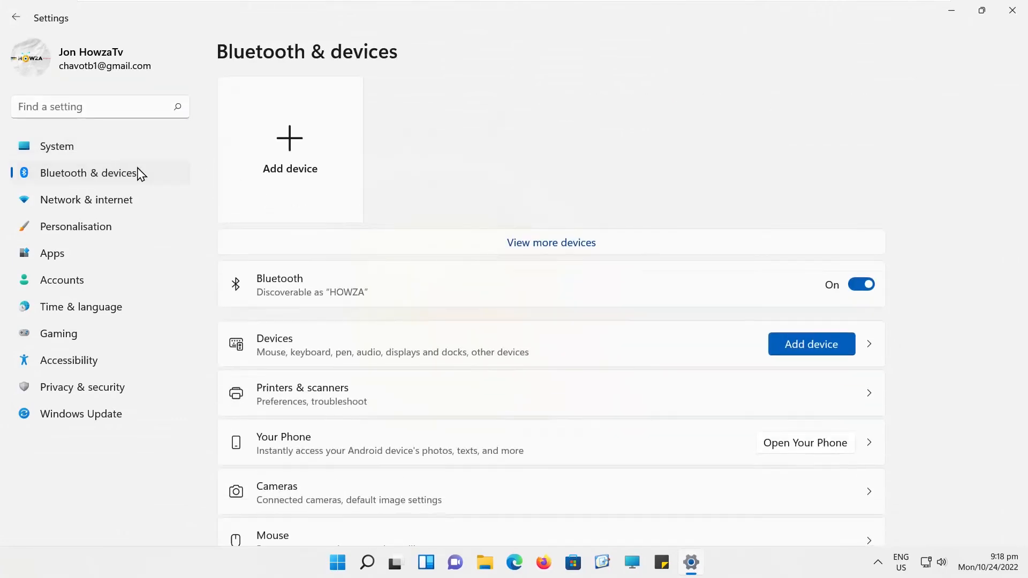
In AutoPlay, set the Removable drive default to 'Ask me every time' and close Settings
scroll(down, 3)
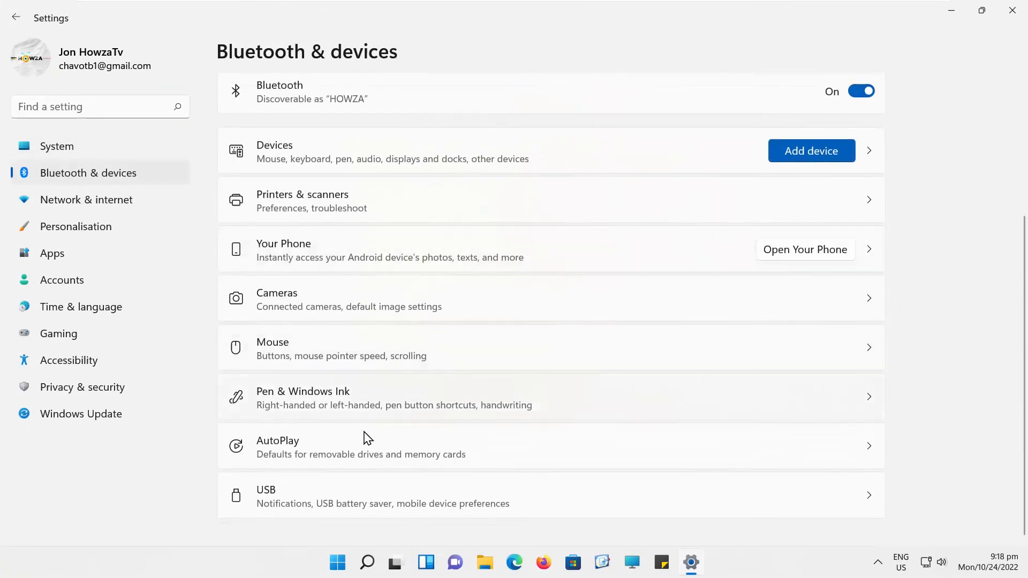
click(278, 448)
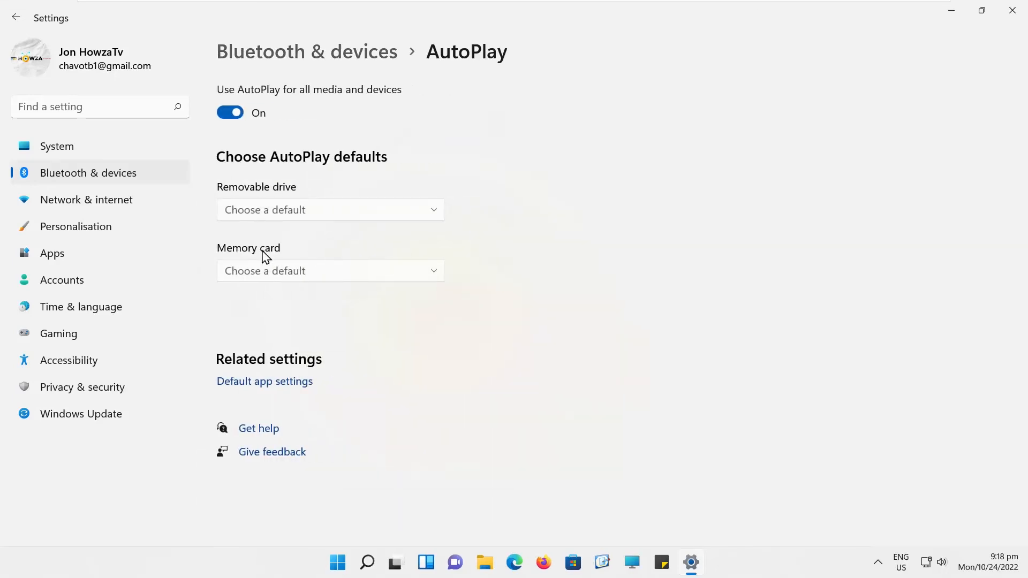
click(330, 210)
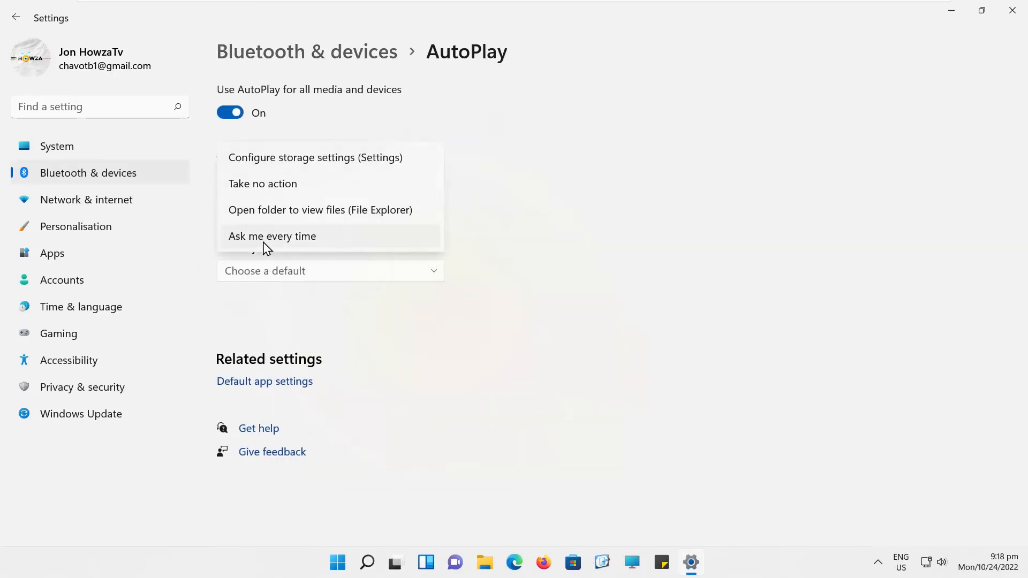
click(270, 236)
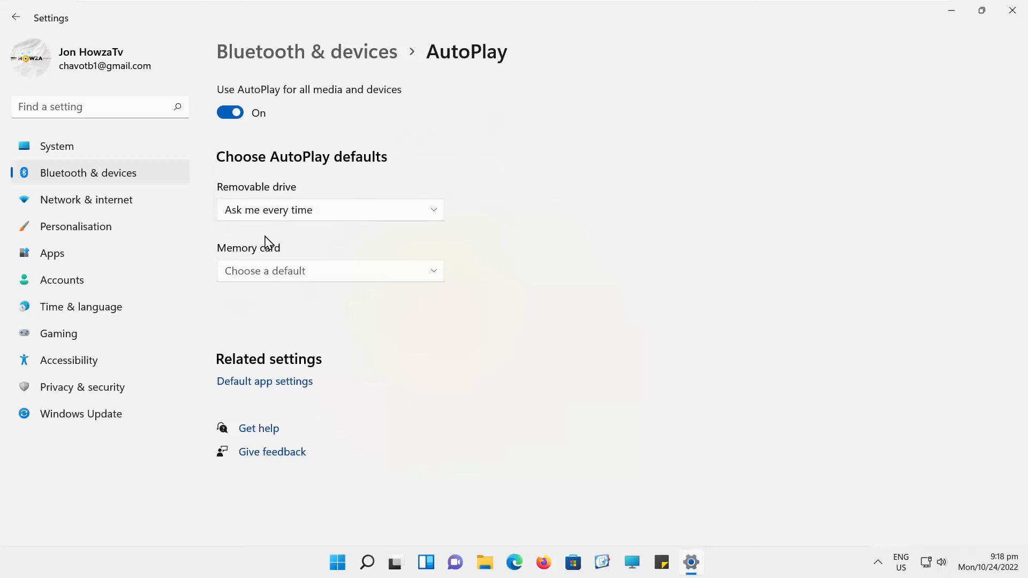
click(330, 271)
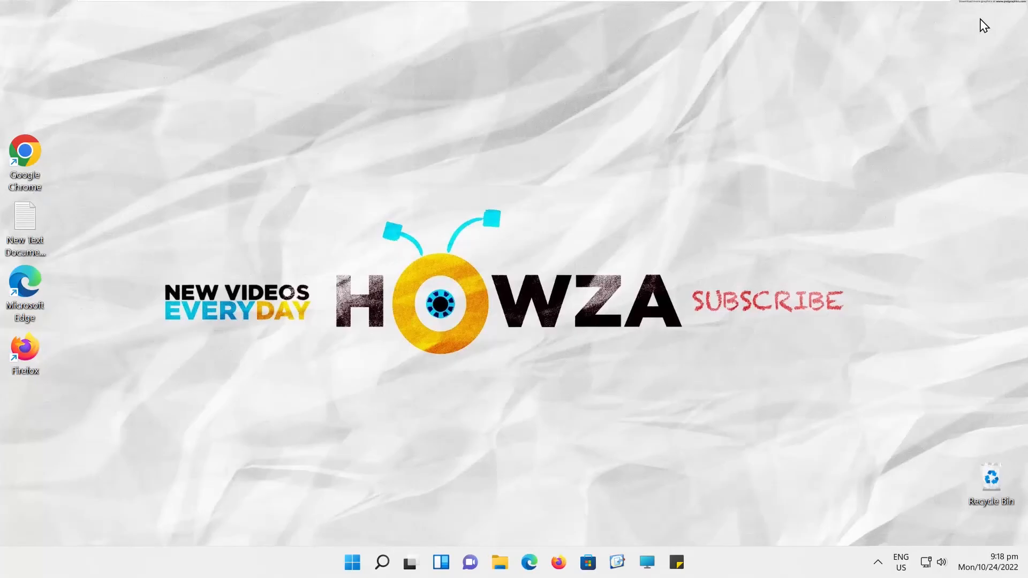
mouse_move(490, 5)
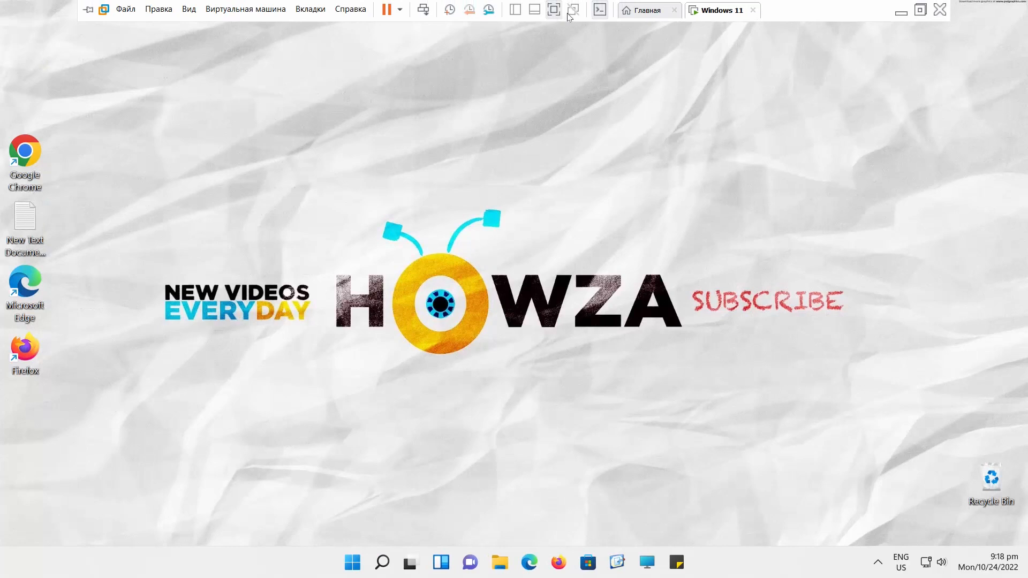
mouse_move(565, 13)
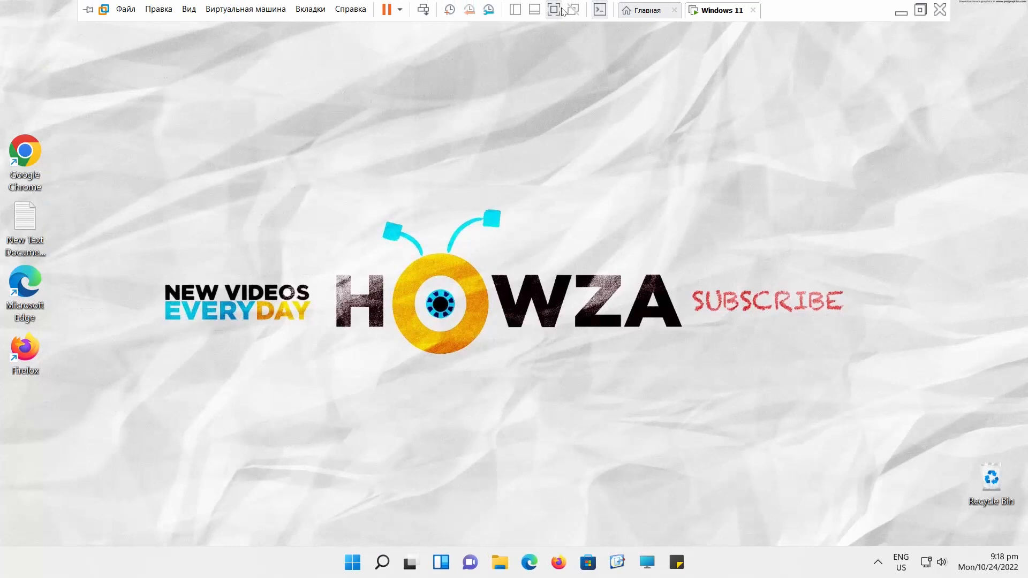